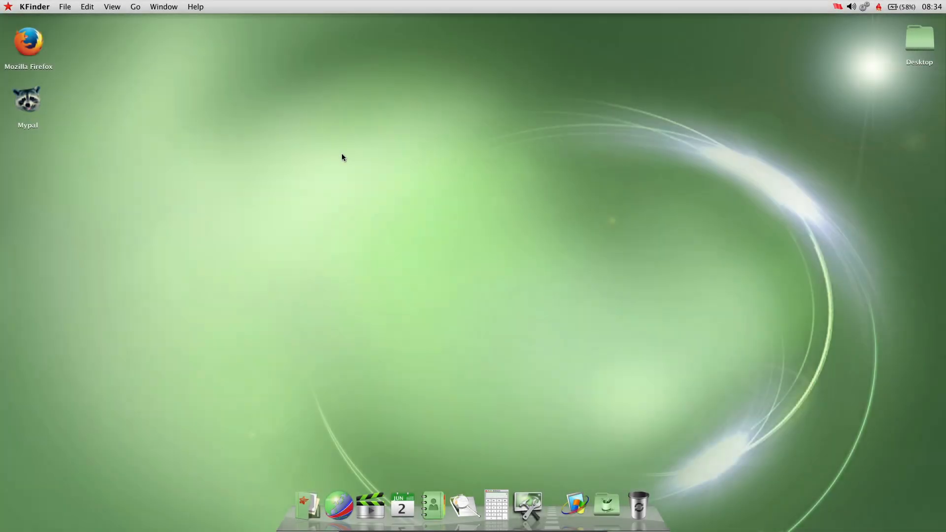
mouse_move(343, 151)
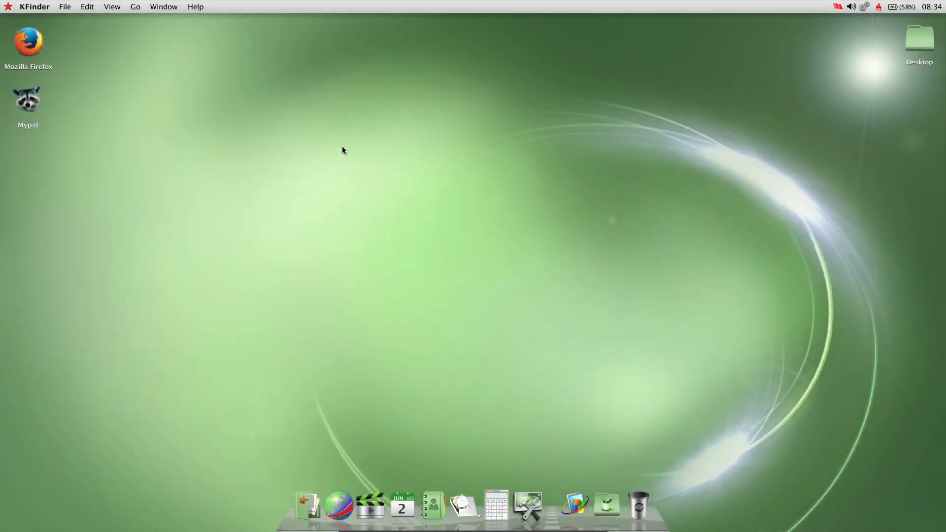
mouse_move(308, 503)
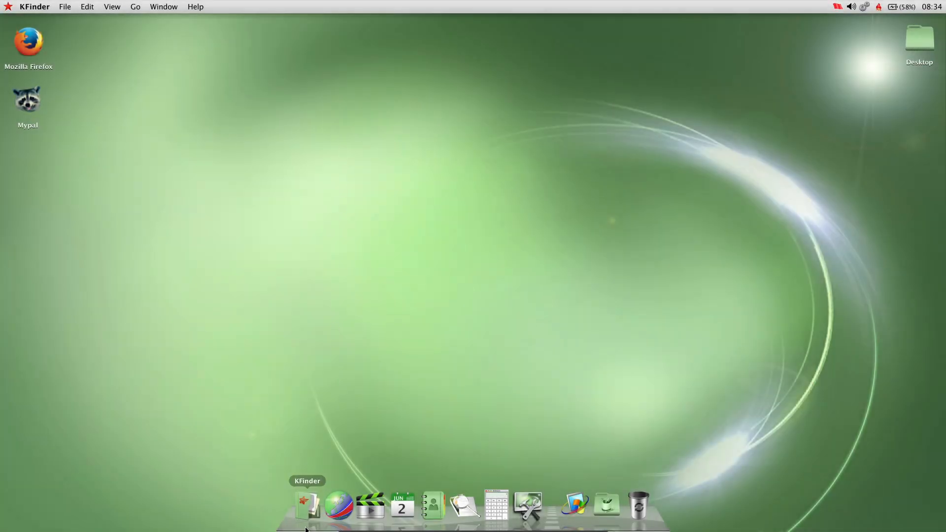
mouse_move(471, 222)
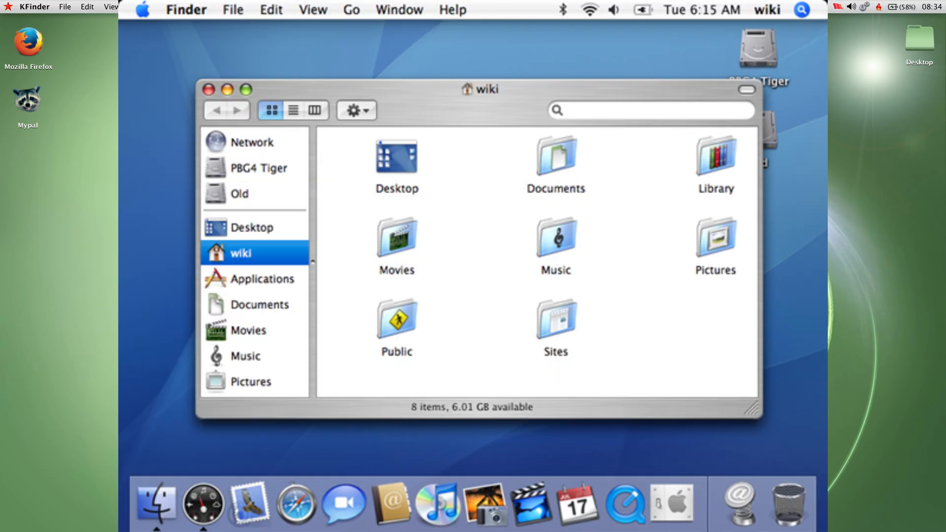
Step: Enter the Google query 'what is a kernel and how do i switch it'
click(35, 6)
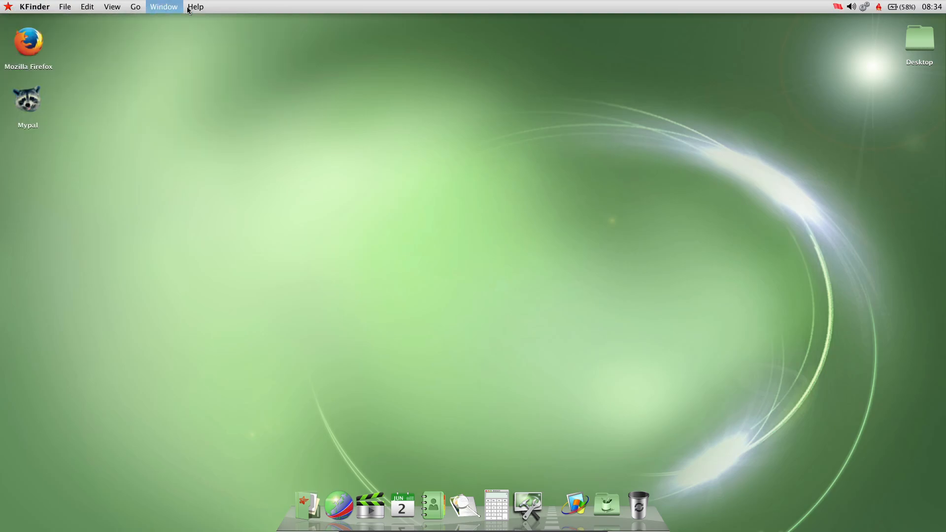
mouse_move(160, 189)
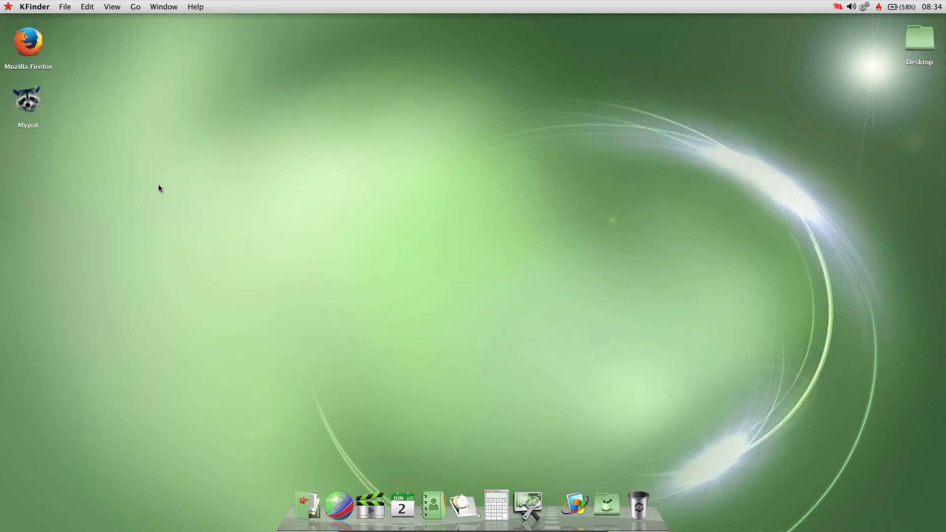
mouse_move(154, 188)
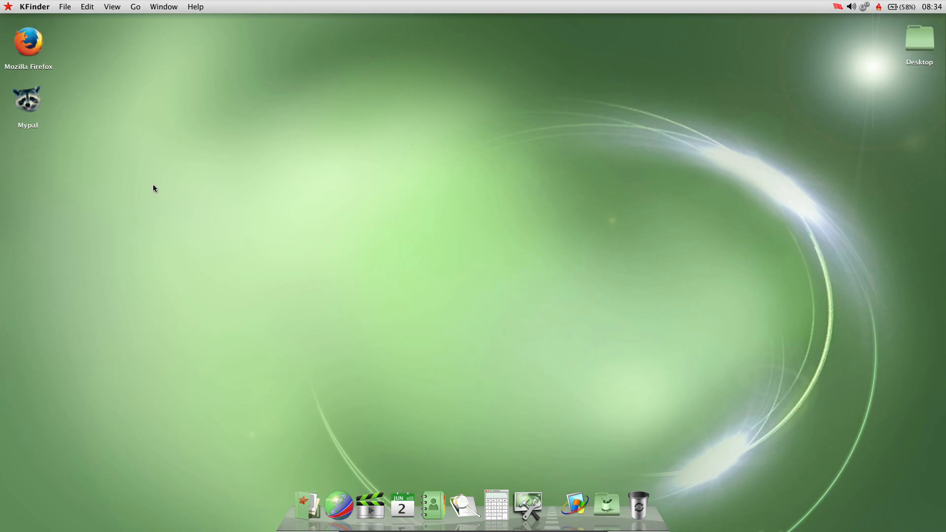
mouse_move(14, 12)
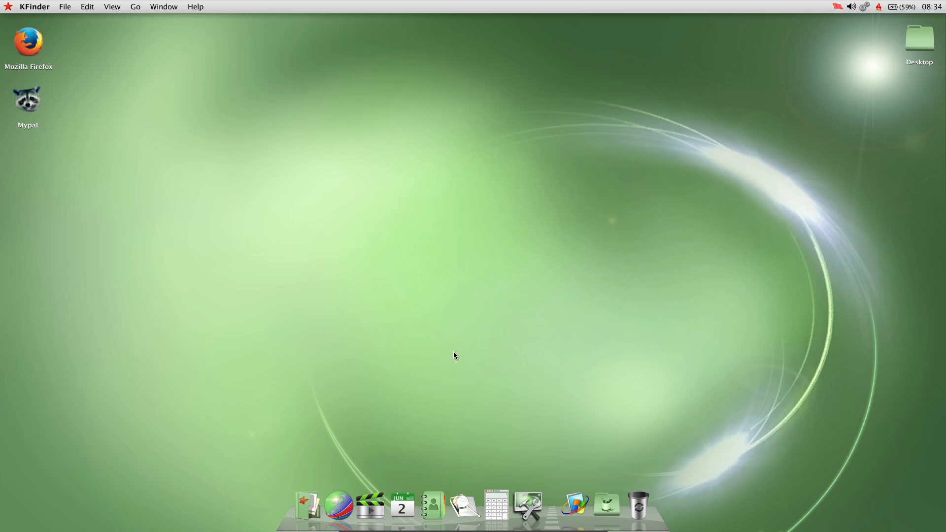
mouse_move(340, 506)
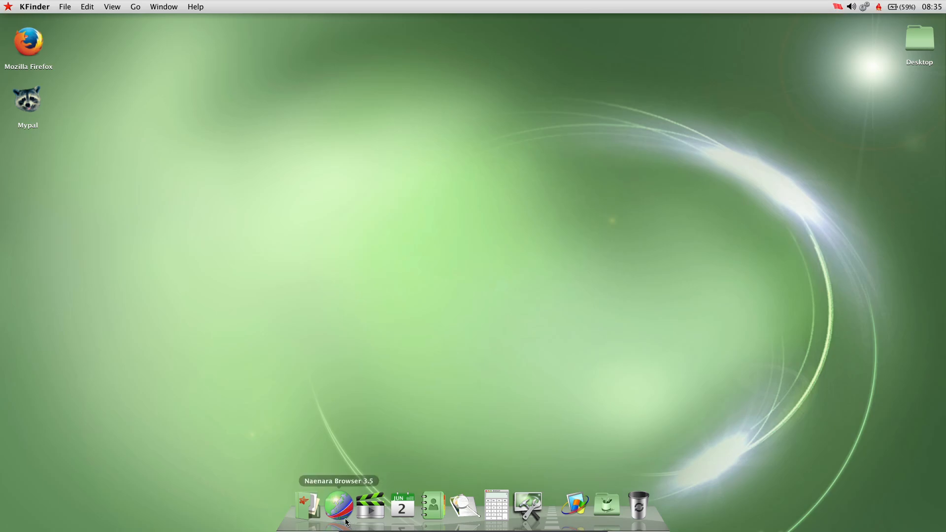
mouse_move(338, 508)
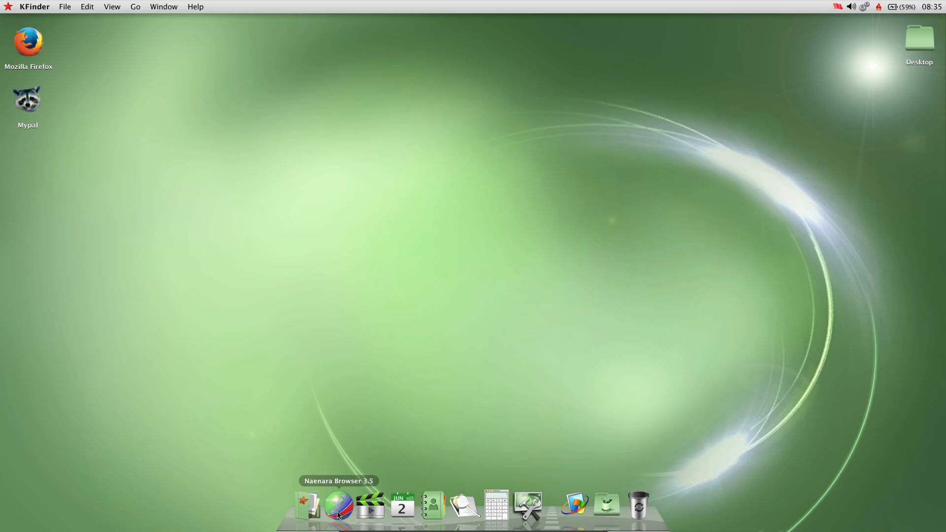
click(339, 505)
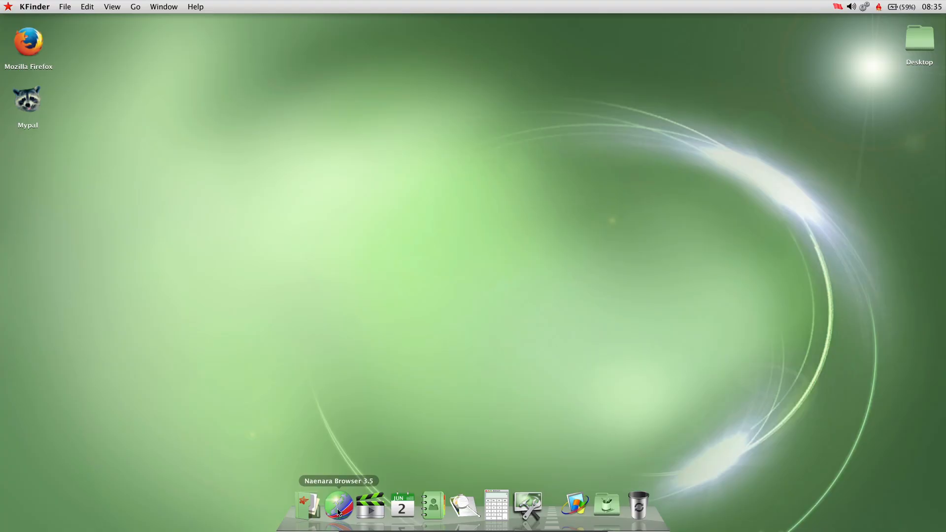
mouse_move(2, 236)
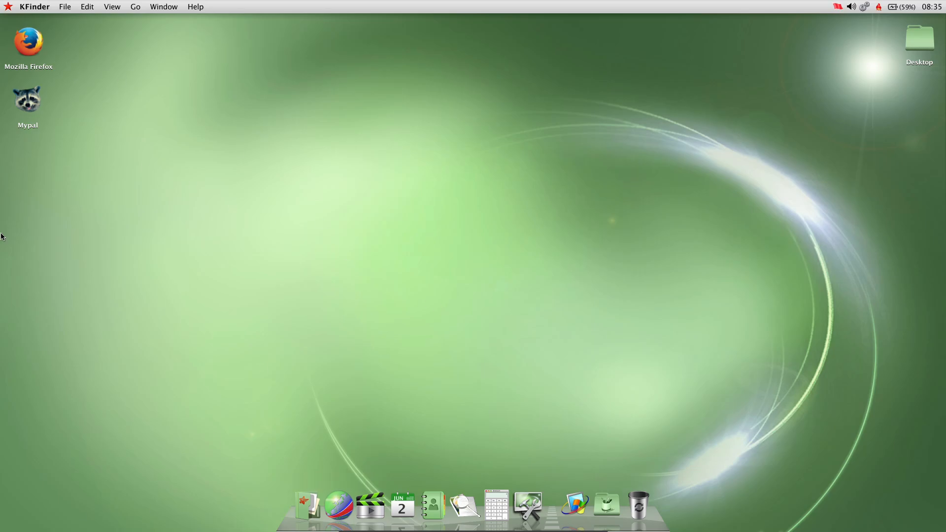
mouse_move(338, 506)
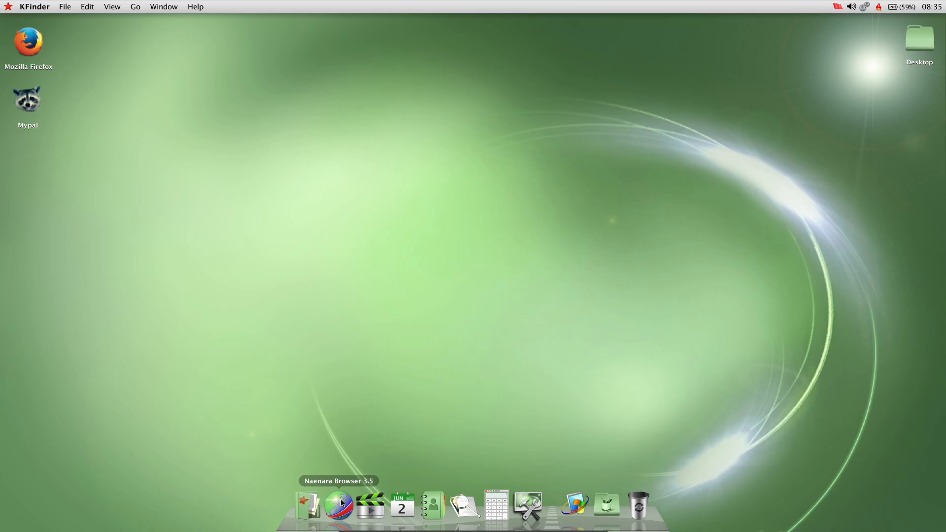
mouse_move(267, 482)
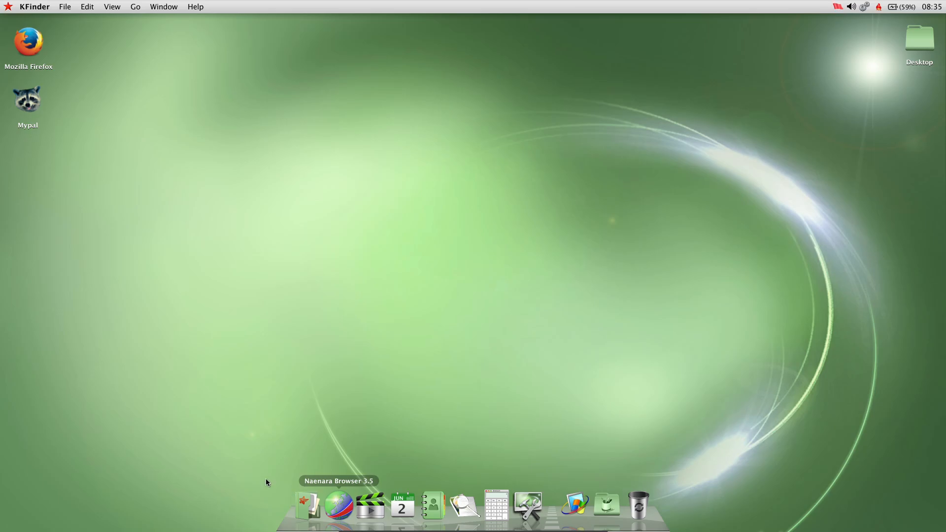
mouse_move(338, 506)
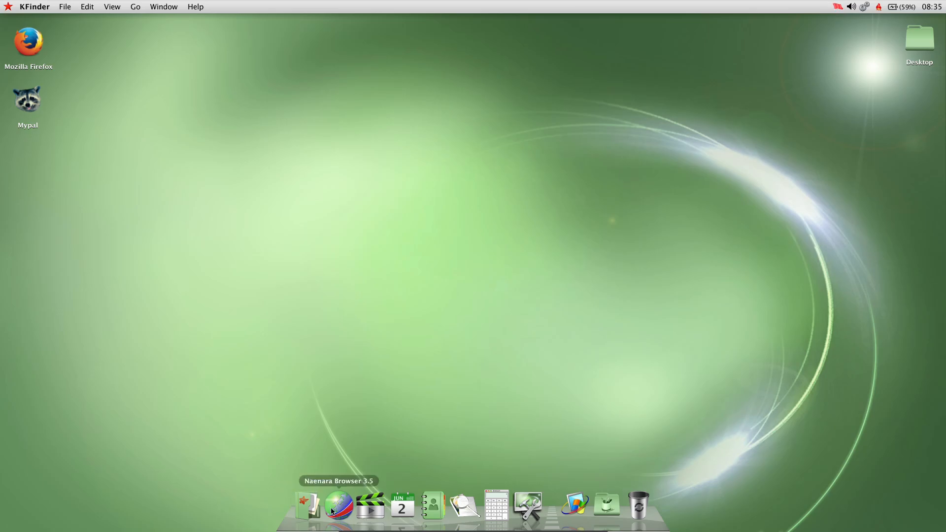
mouse_move(319, 270)
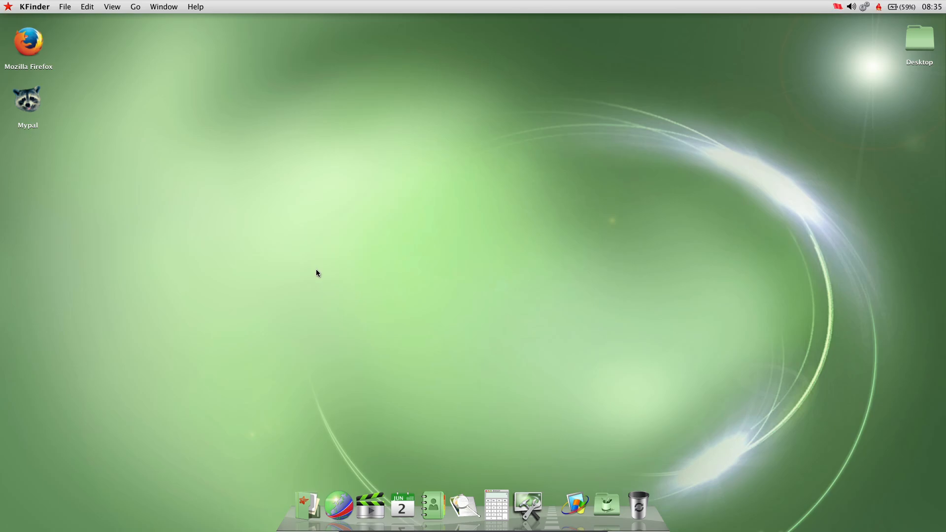
mouse_move(131, 218)
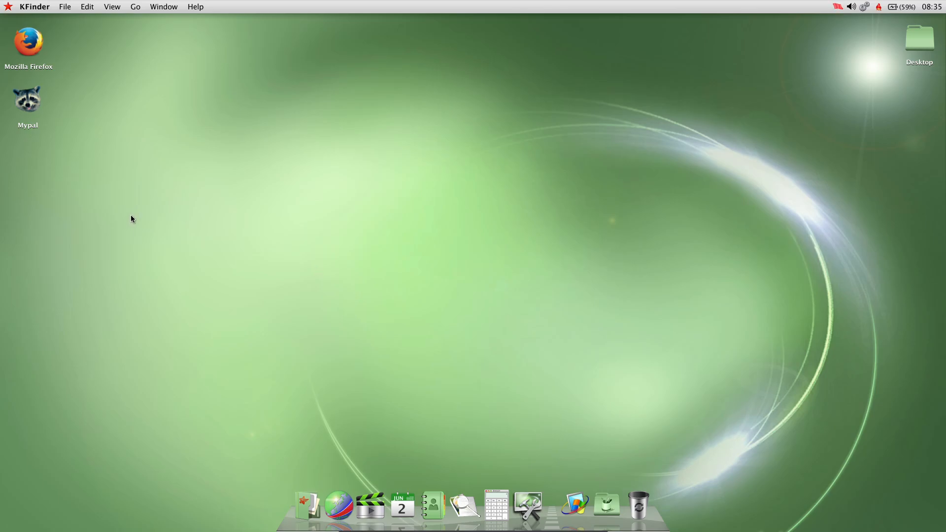
mouse_move(2, 53)
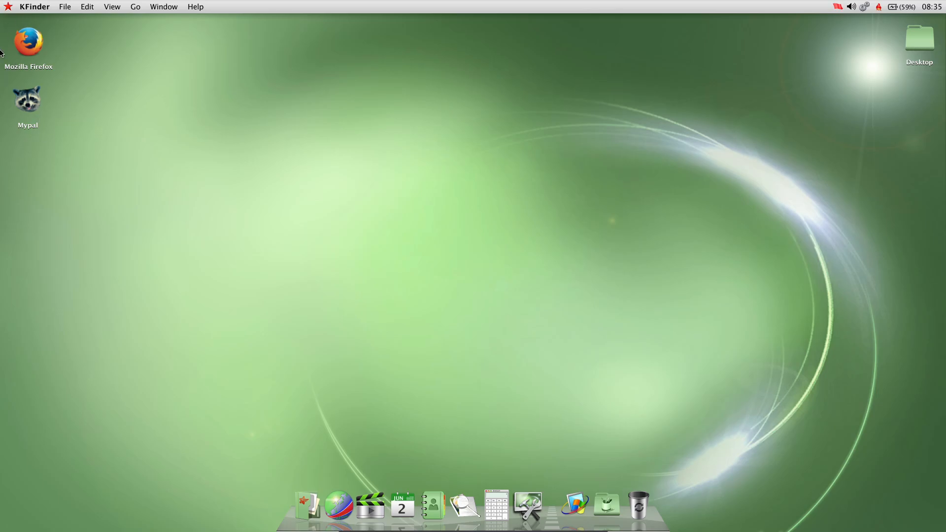
mouse_move(59, 101)
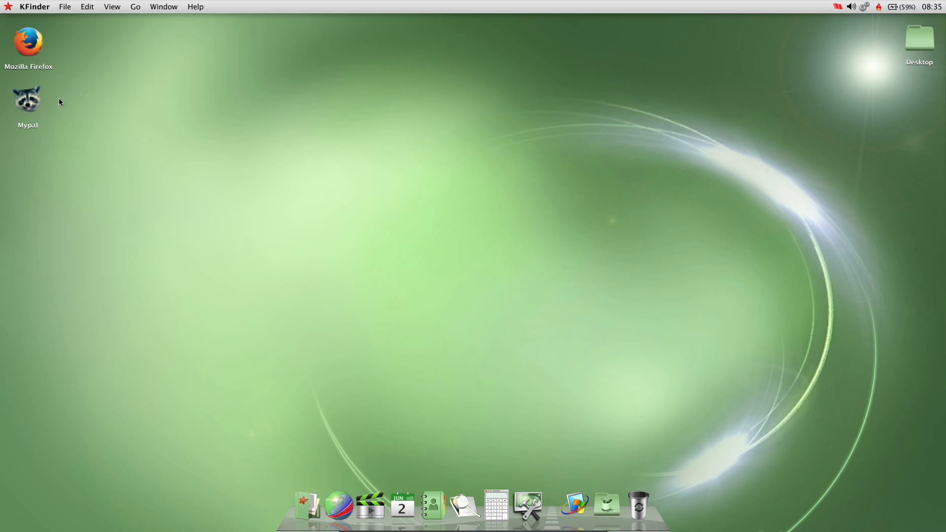
mouse_move(60, 107)
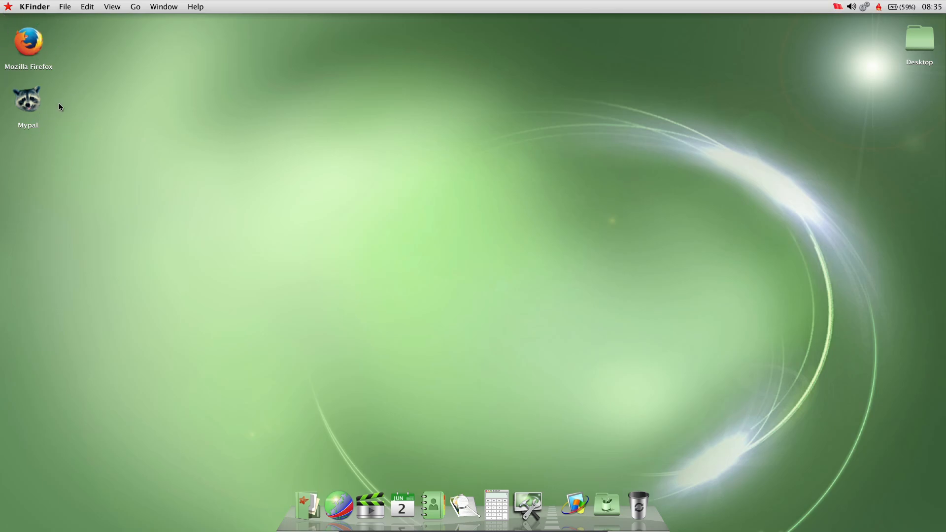
mouse_move(35, 31)
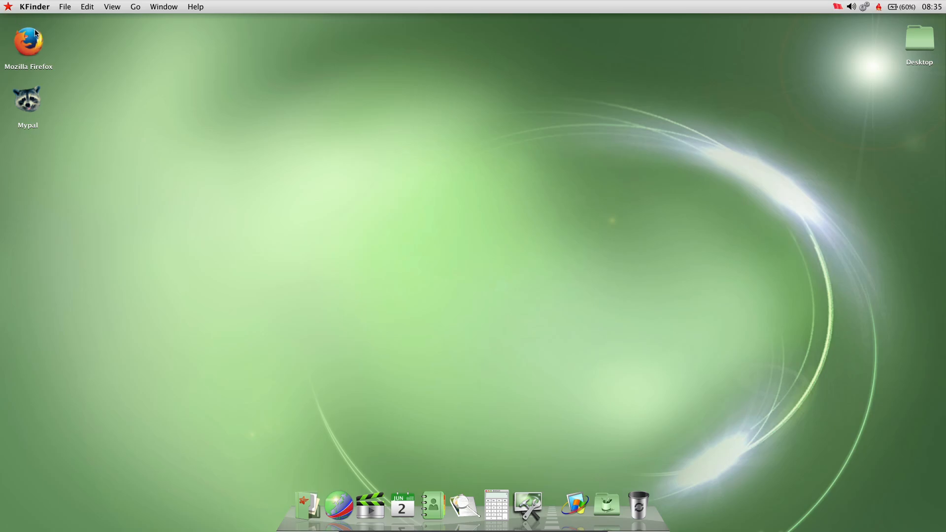
mouse_move(27, 47)
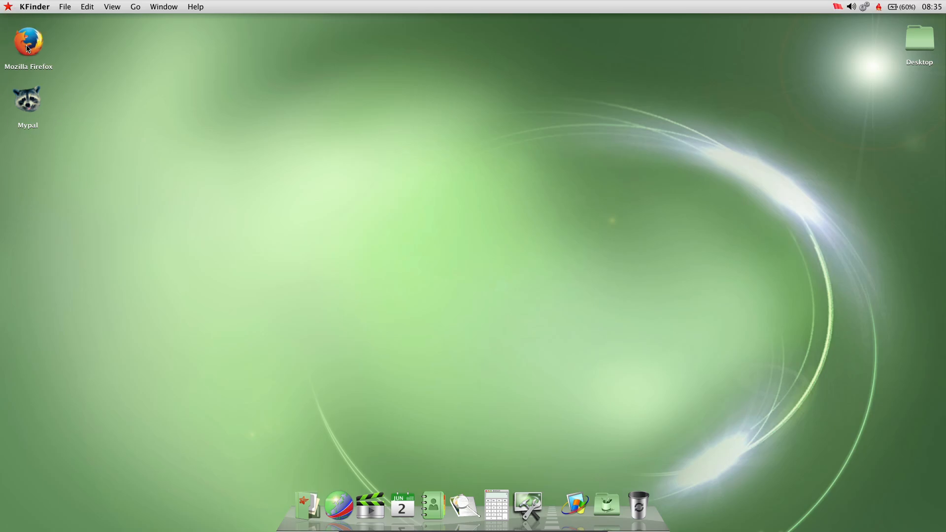
mouse_move(543, 459)
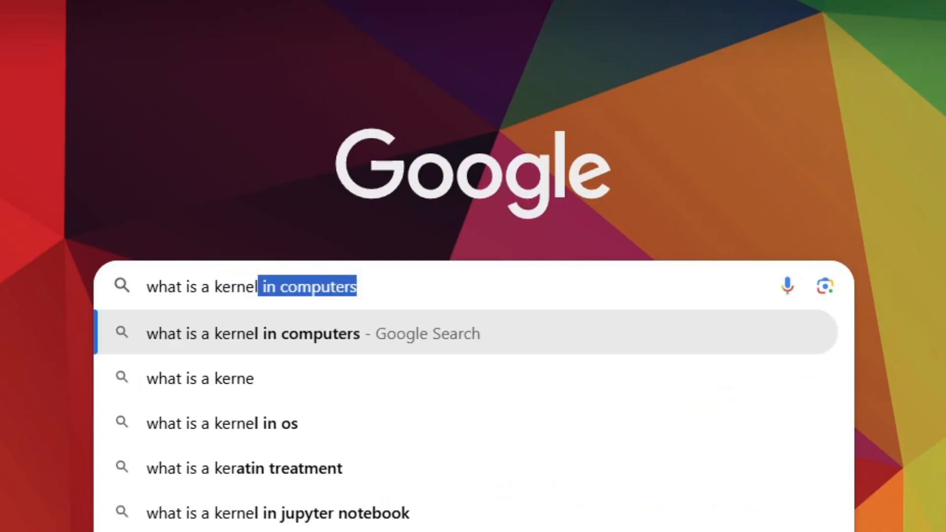
text(and how do i)
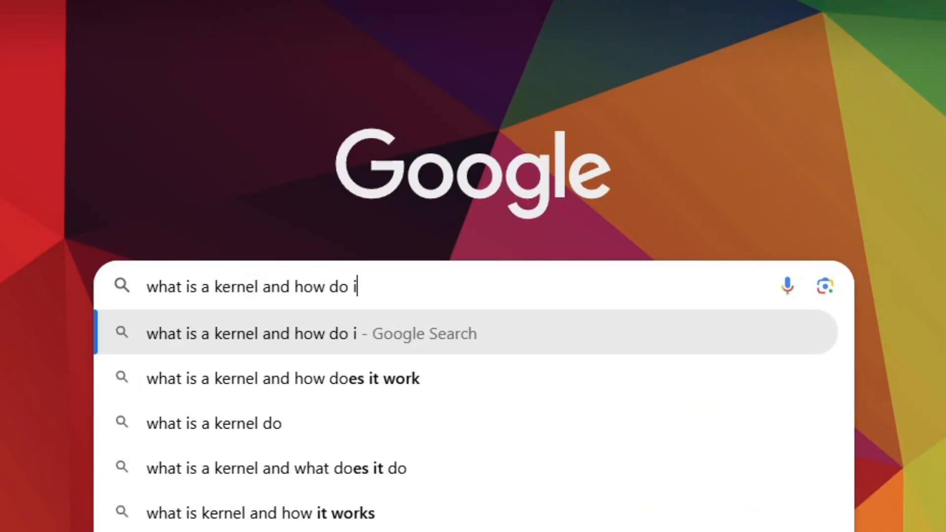
text(switch it)
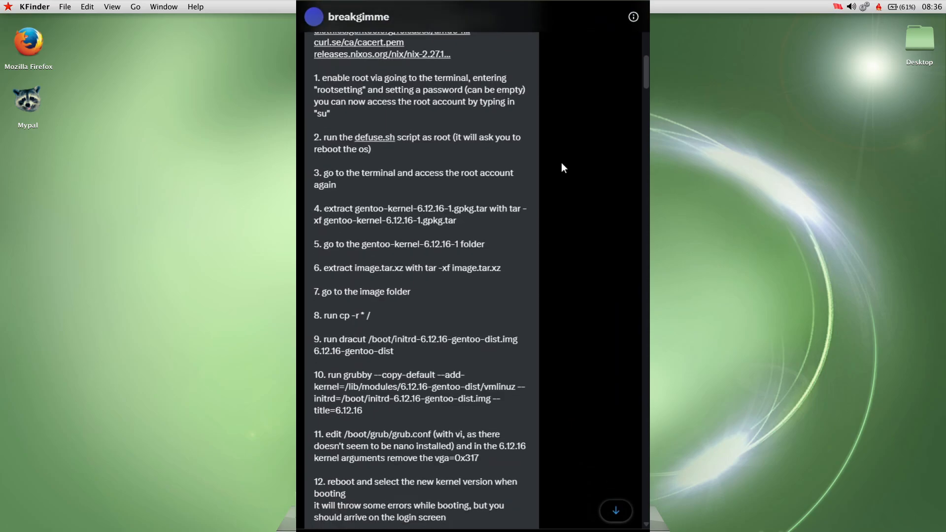
scroll(down, 3)
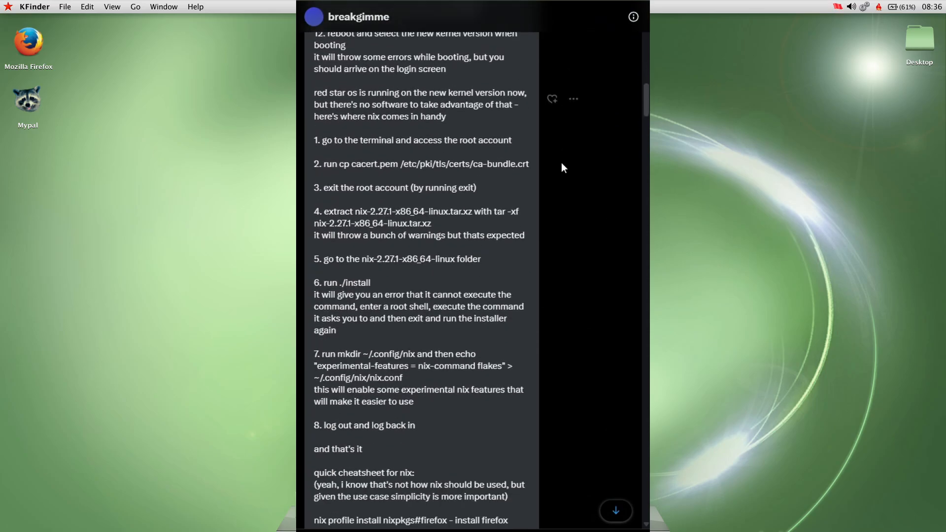
scroll(down, 3)
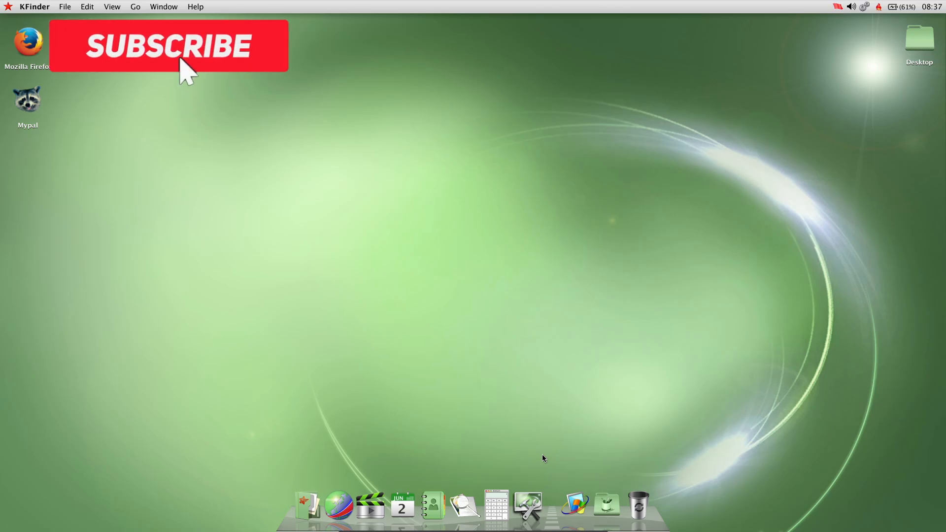
click(168, 46)
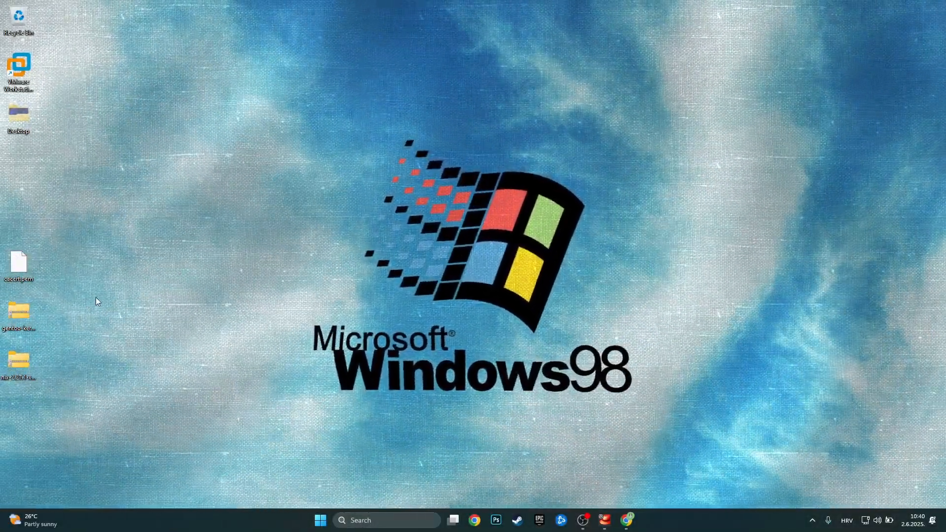
mouse_move(112, 332)
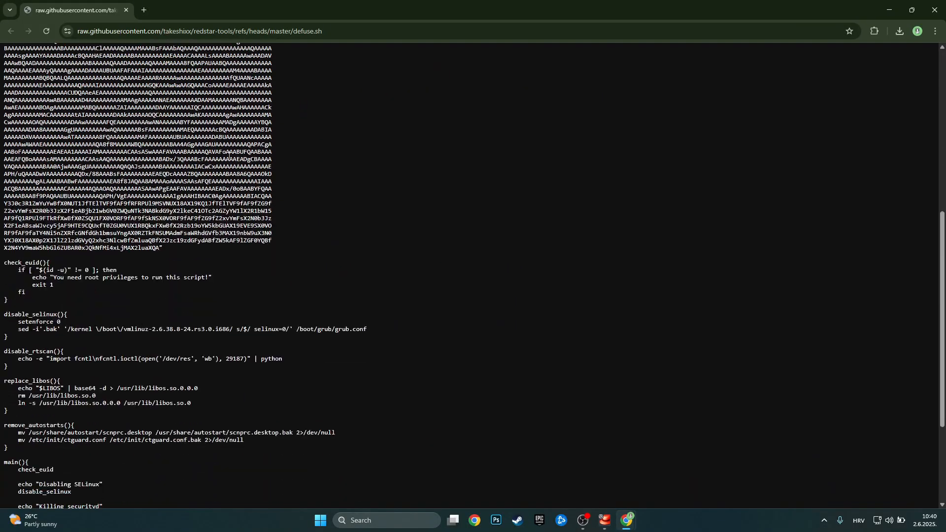
scroll(up, 3)
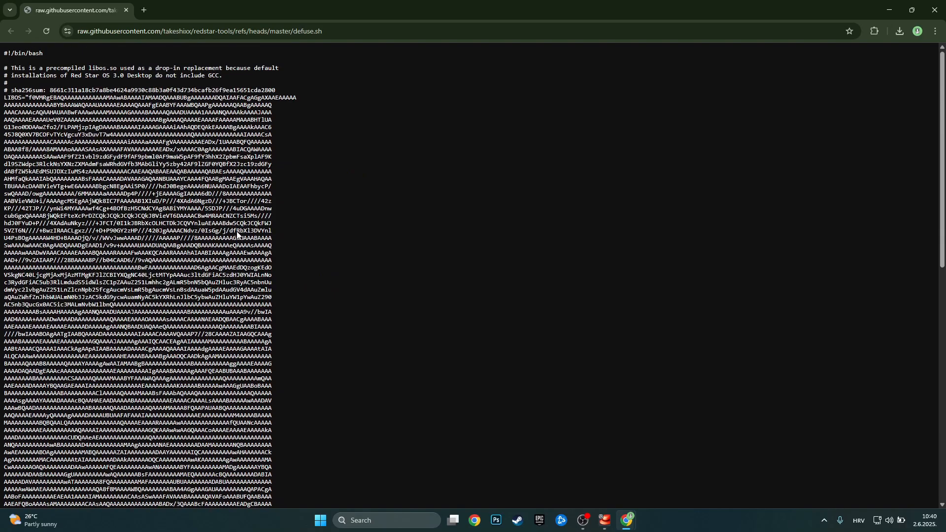
scroll(down, 3)
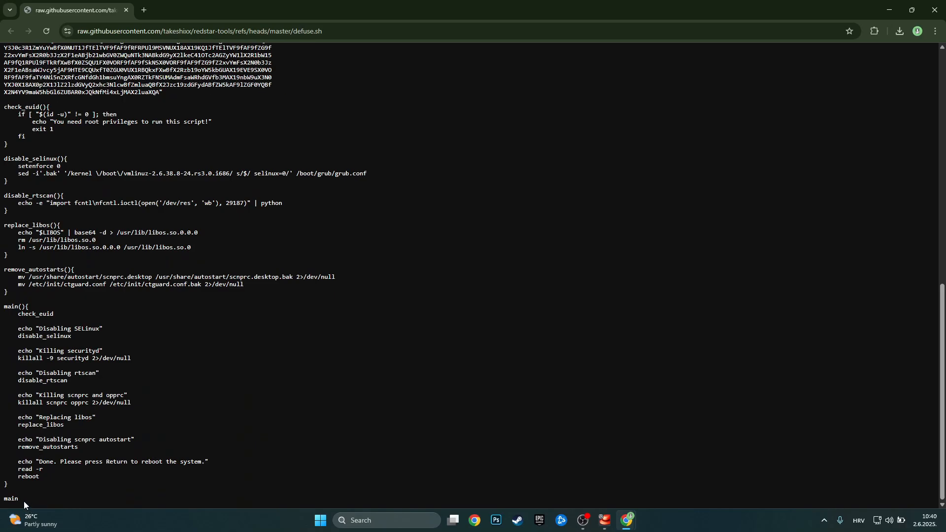
scroll(up, 3)
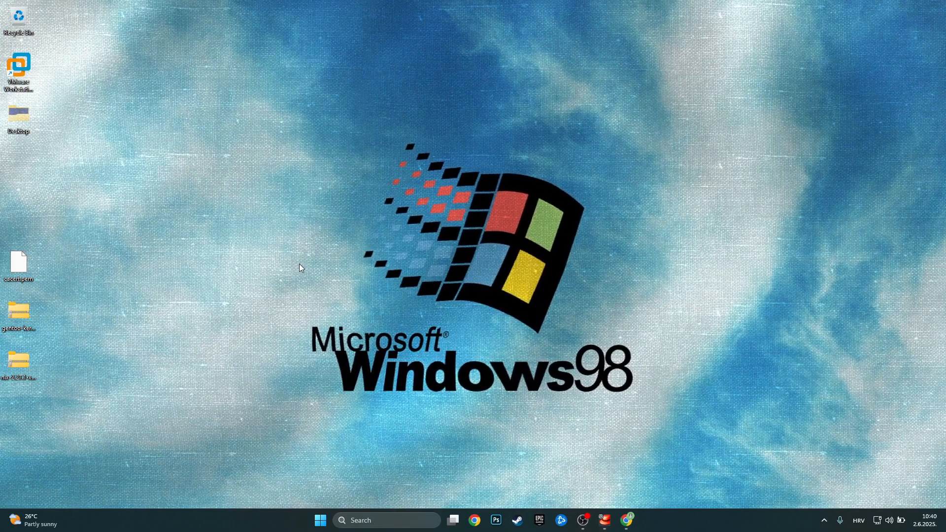
Step: Create red star.txt on the desktop, paste the defuse script into it and start saving
right_click(301, 268)
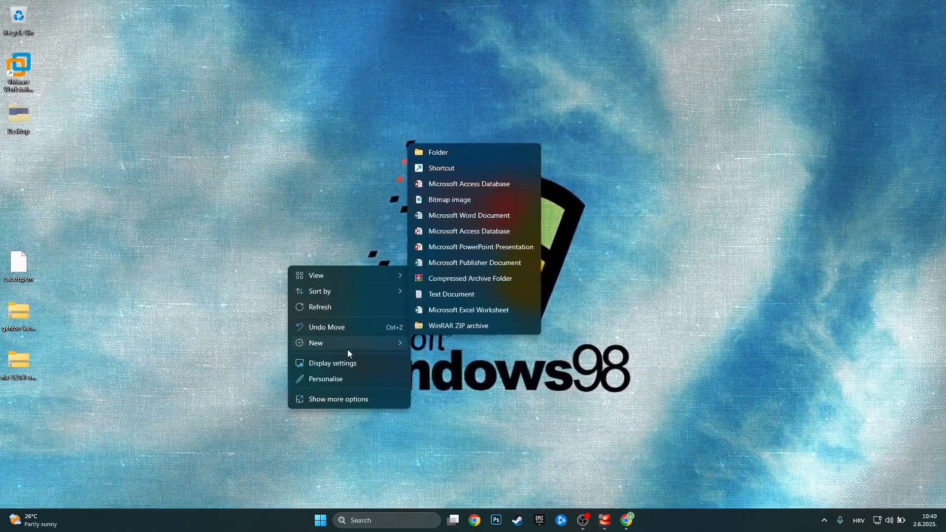
click(451, 294)
text(red star.txt)
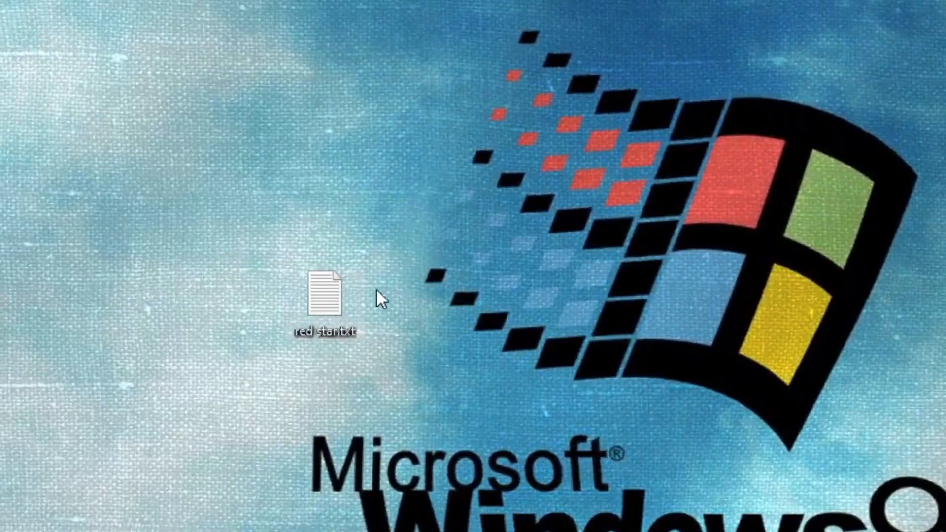
double_click(325, 290)
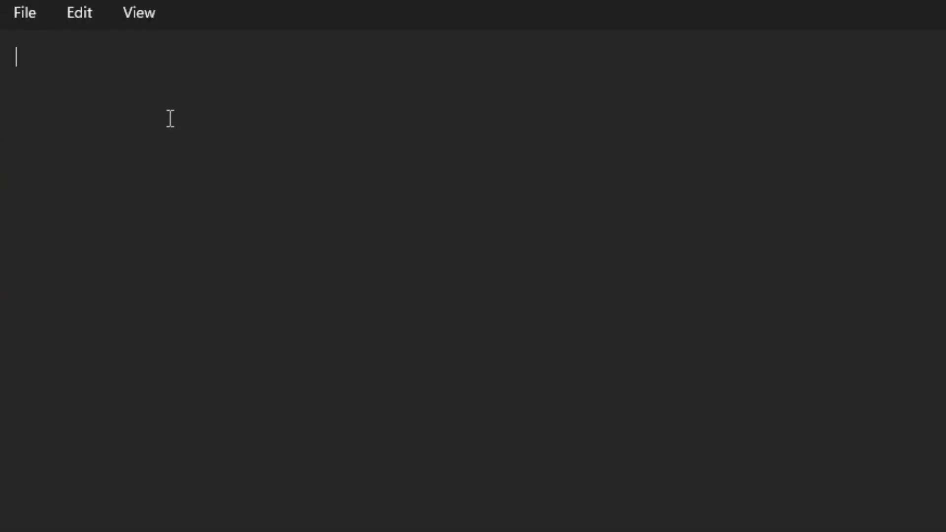
key(ctrl+v)
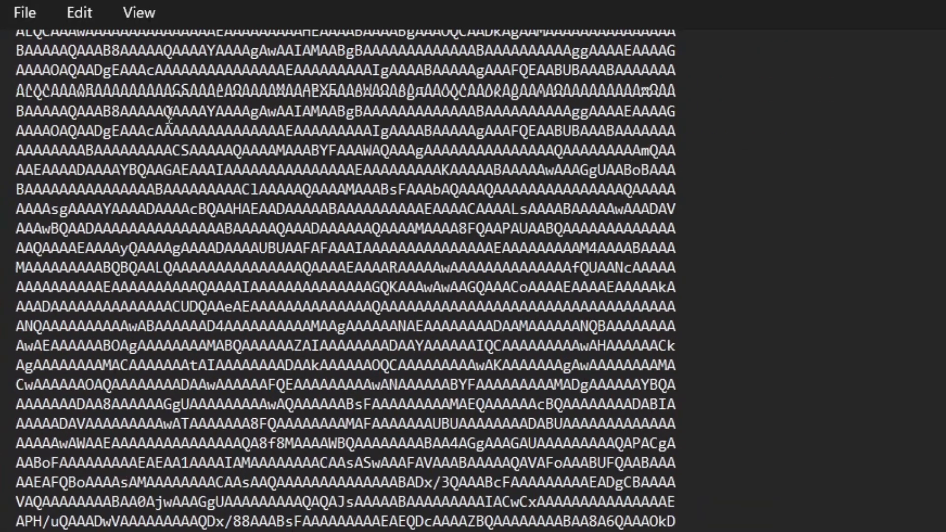
click(24, 13)
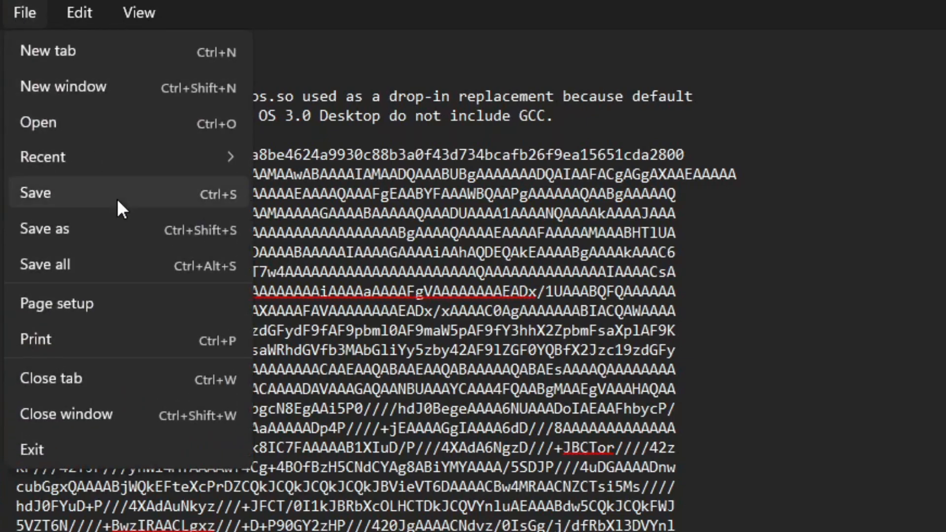
mouse_move(66, 228)
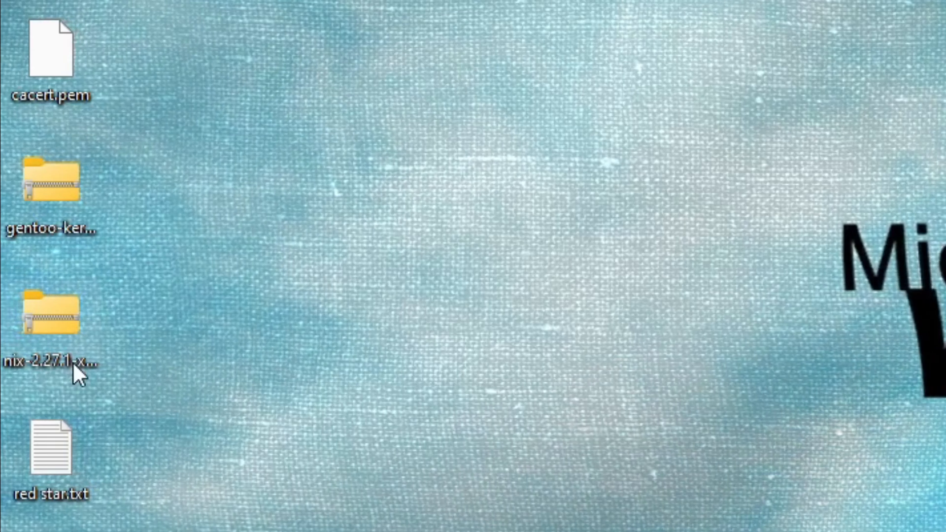
mouse_move(10, 270)
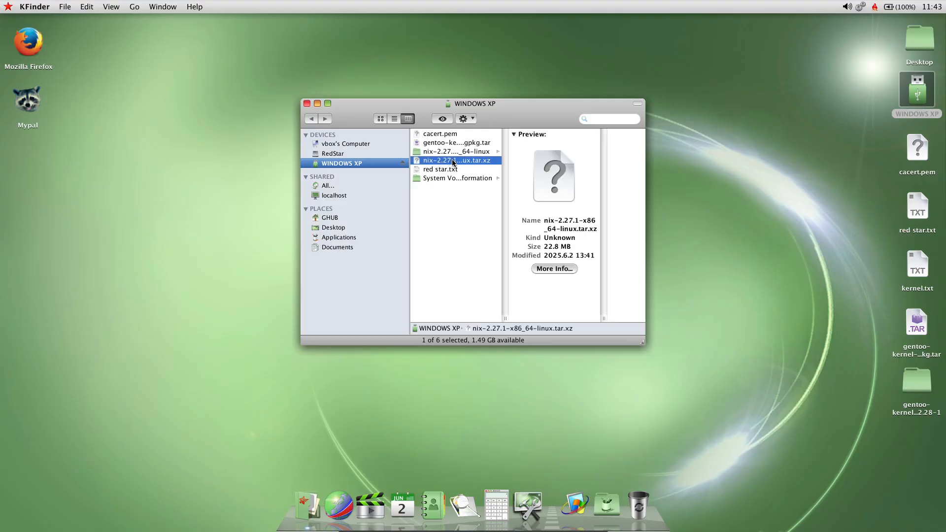
Step: Select the nix tar.xz archive on the WINDOWS XP USB drive
click(307, 104)
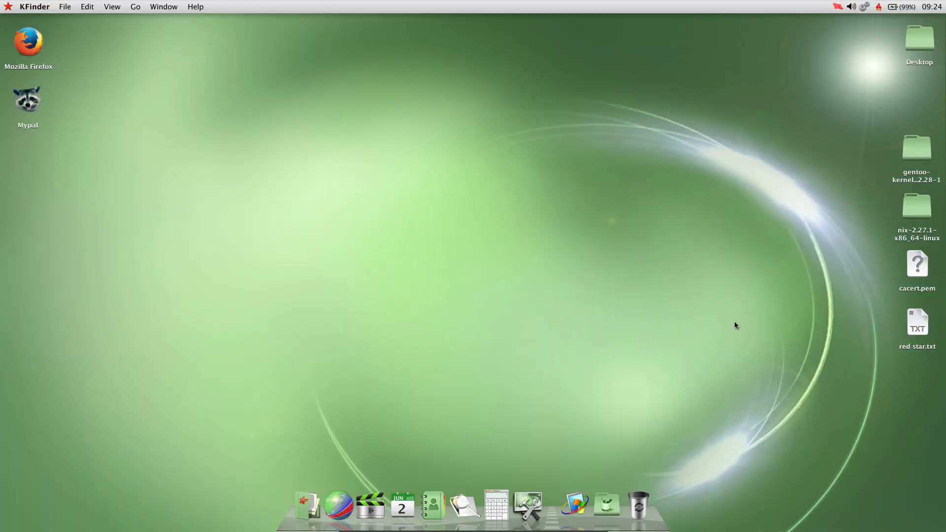
mouse_move(684, 302)
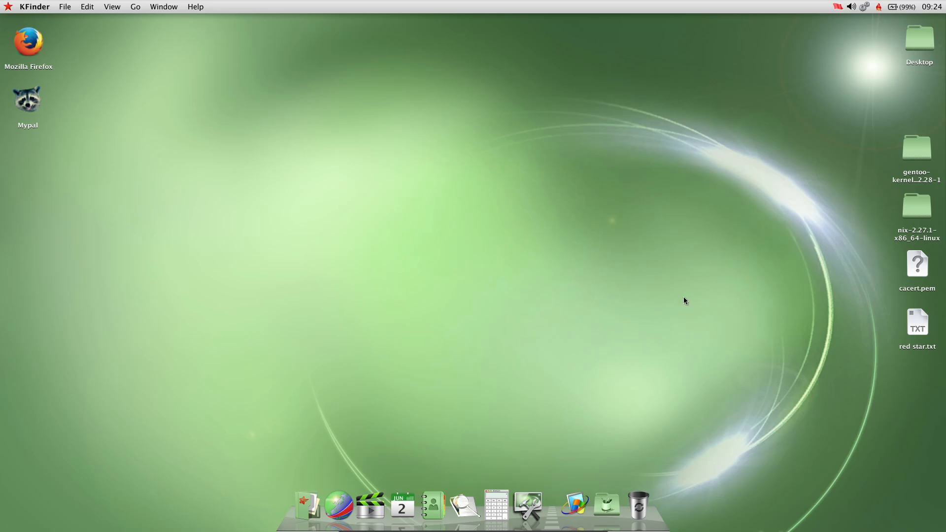